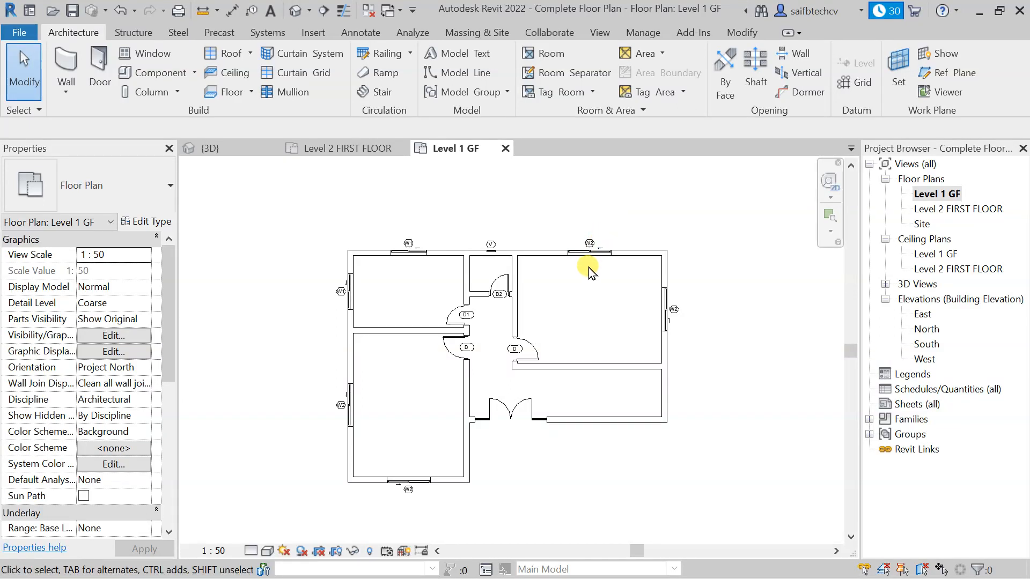
mouse_move(556, 285)
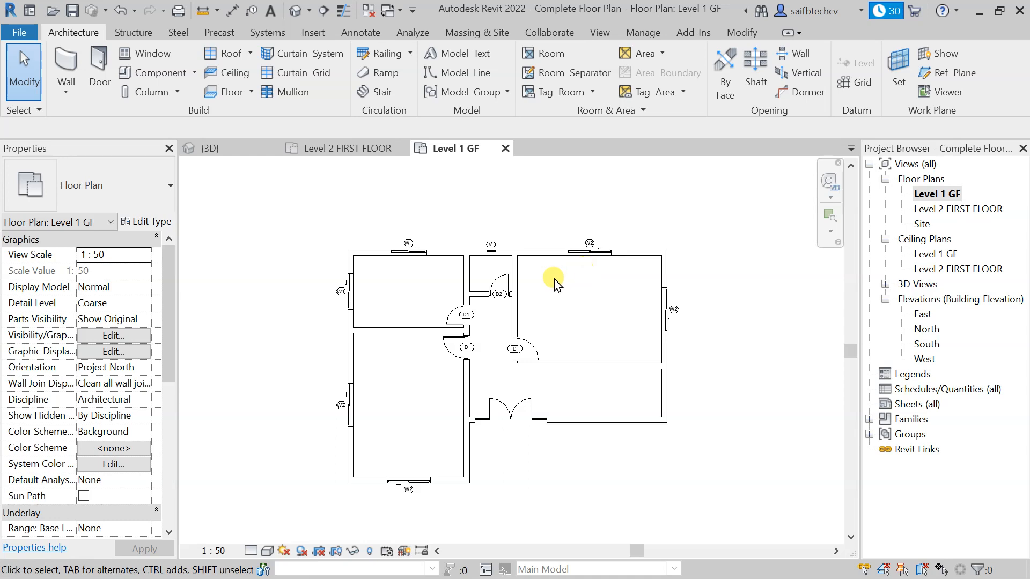
mouse_move(163, 115)
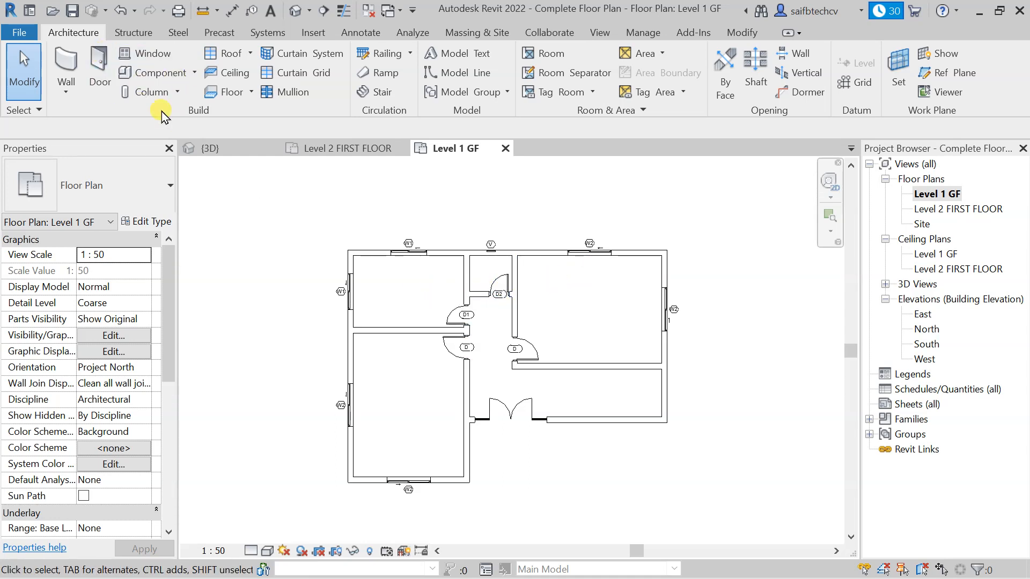
mouse_move(423, 286)
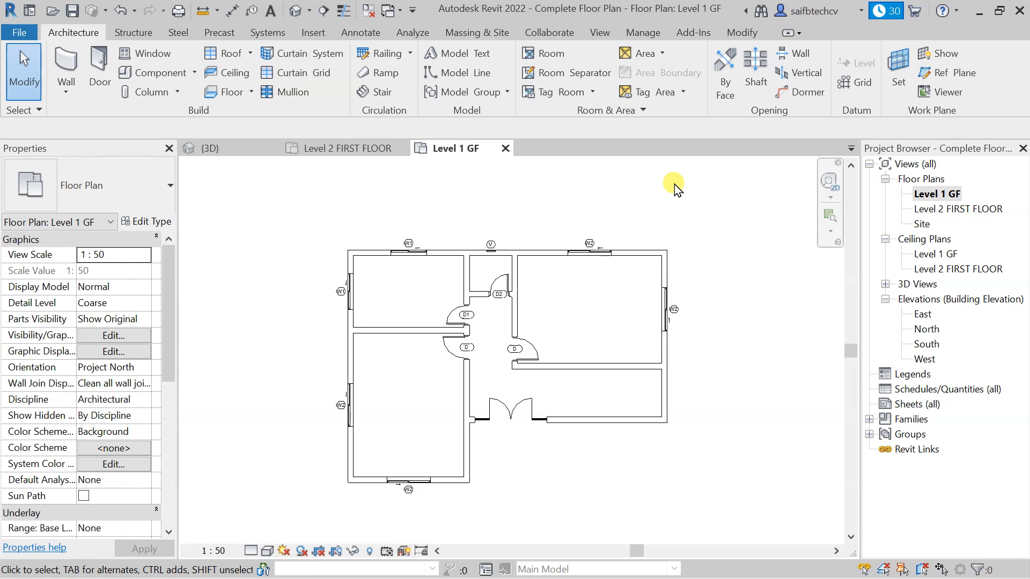
mouse_move(437, 300)
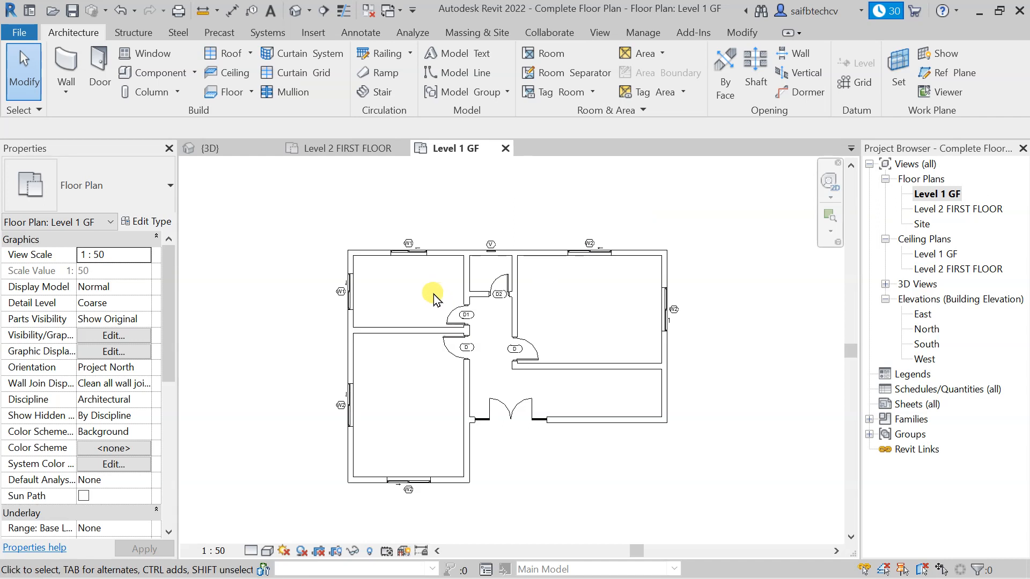
mouse_move(416, 300)
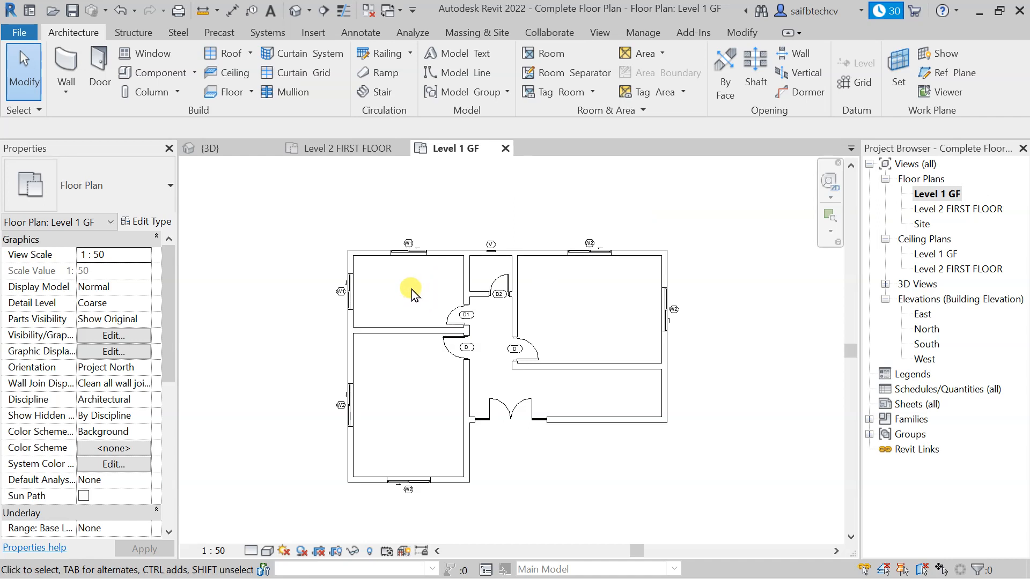
mouse_move(394, 385)
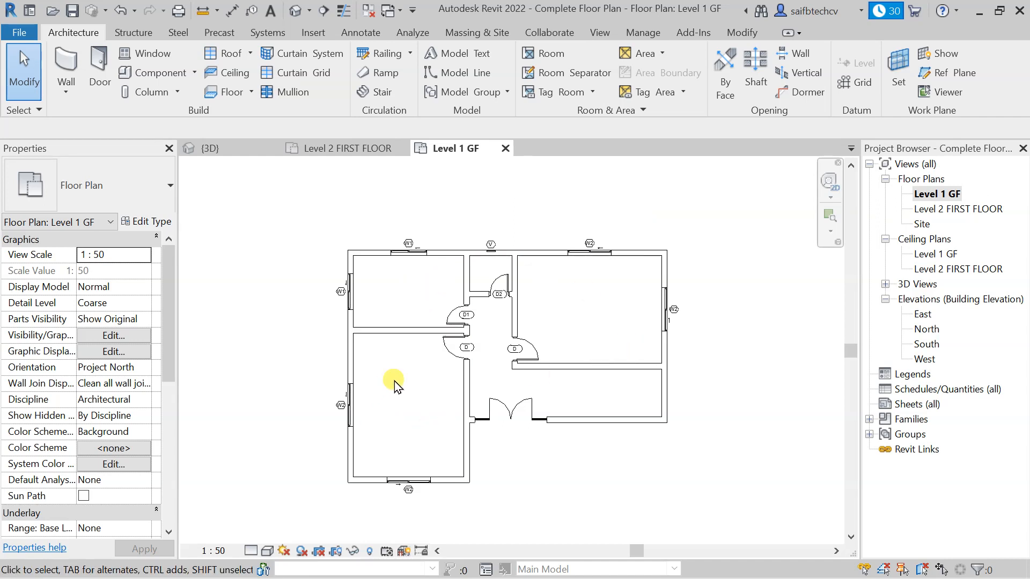
mouse_move(404, 383)
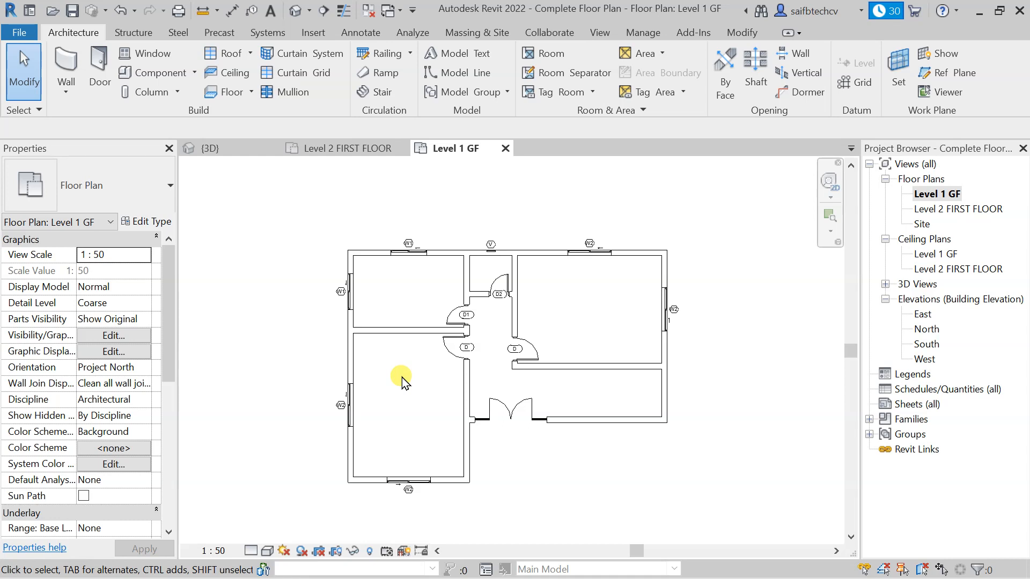
mouse_move(412, 363)
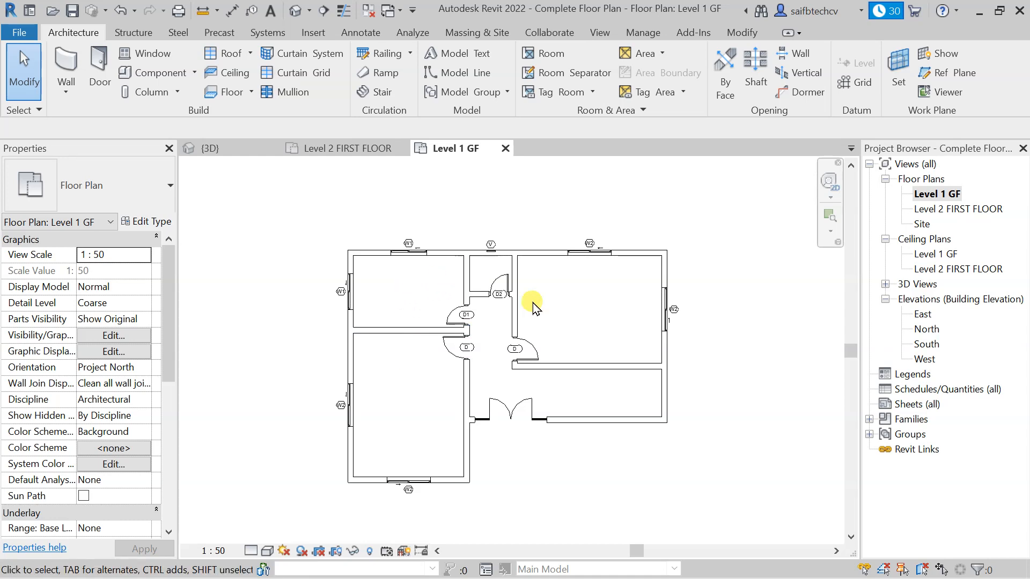
mouse_move(579, 318)
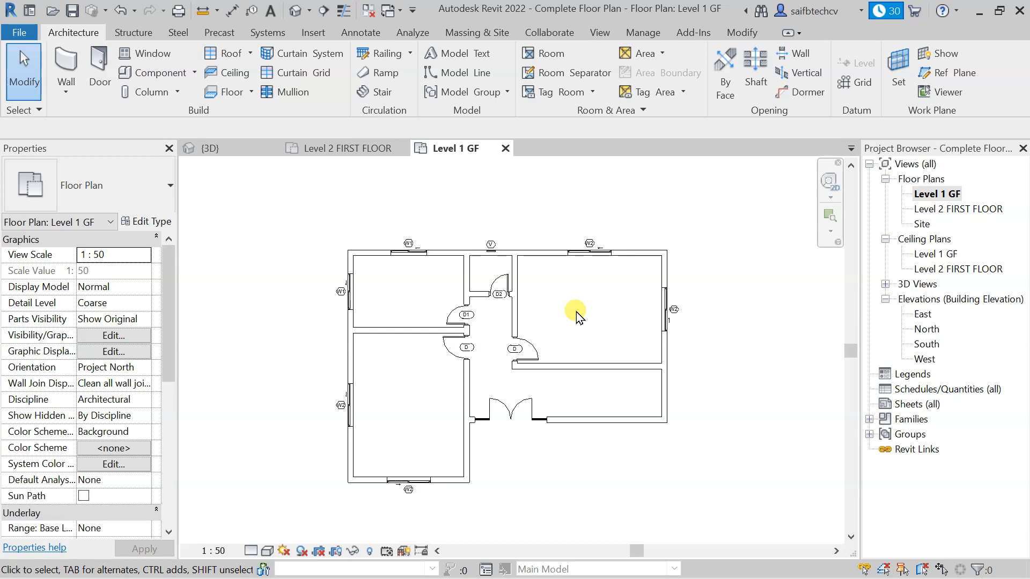
mouse_move(600, 166)
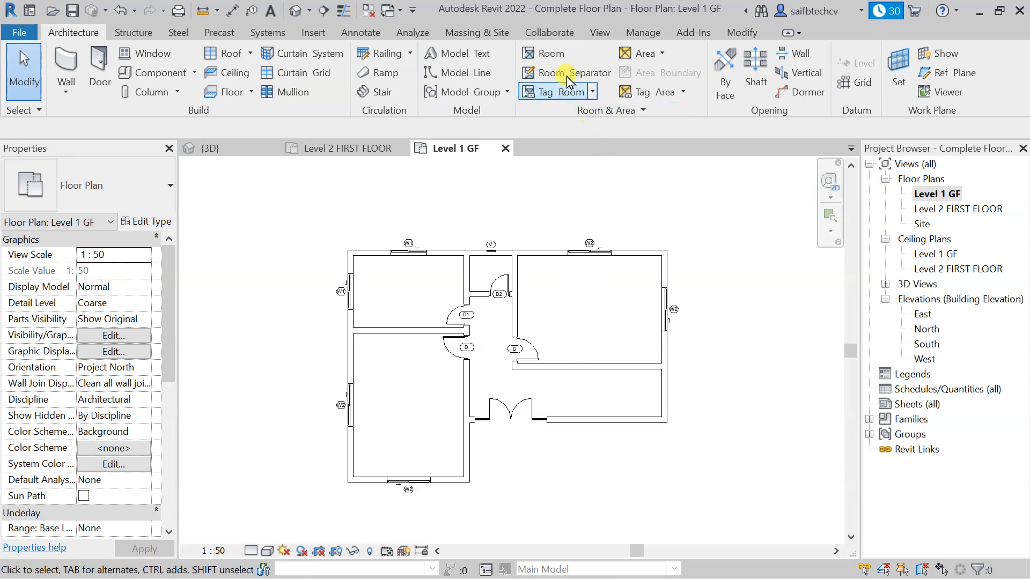
mouse_move(553, 54)
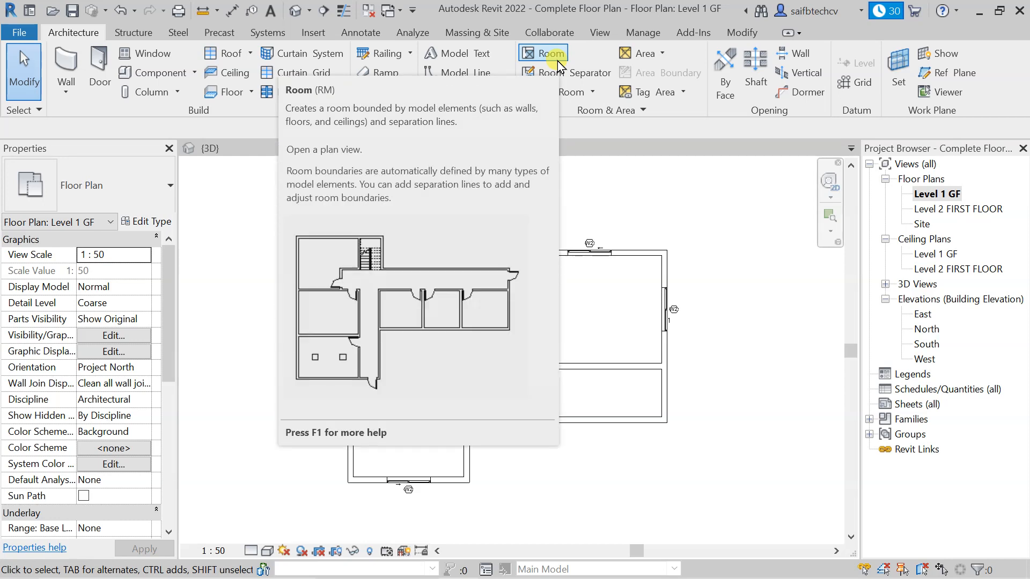
mouse_move(694, 268)
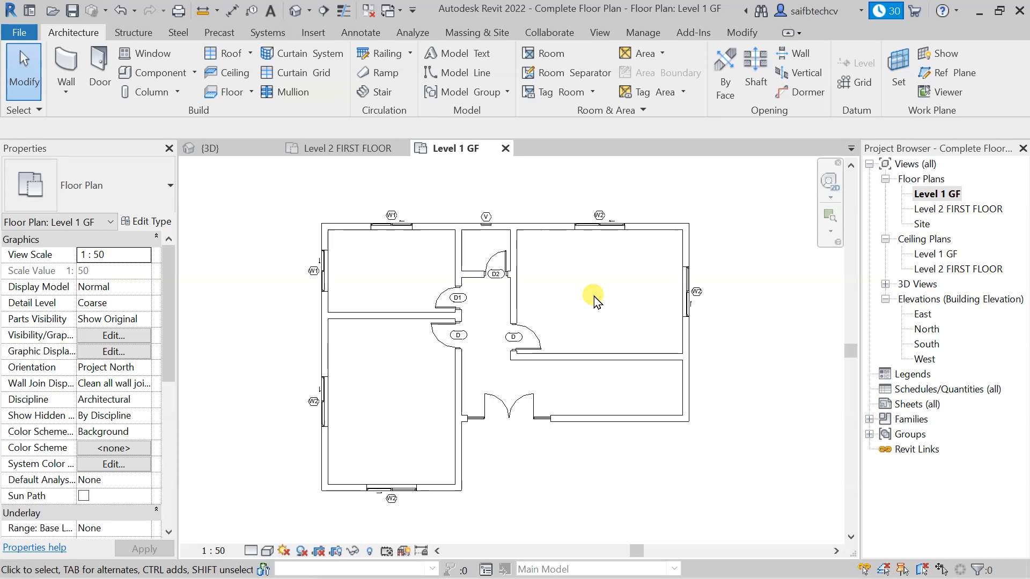
Start the Place Room tool from the Architecture tab's Room & Area panel
left_click(542, 53)
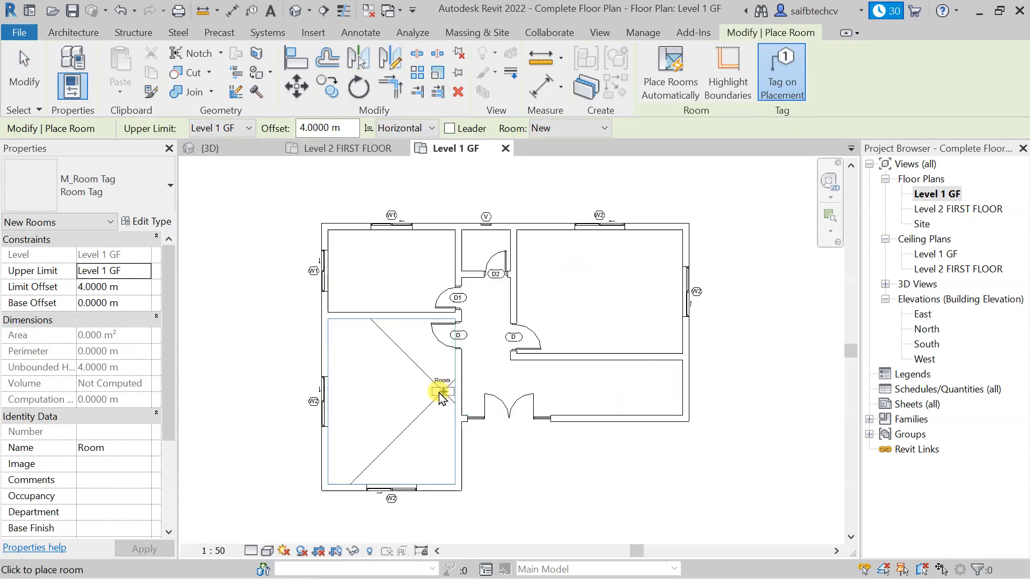
mouse_move(396, 380)
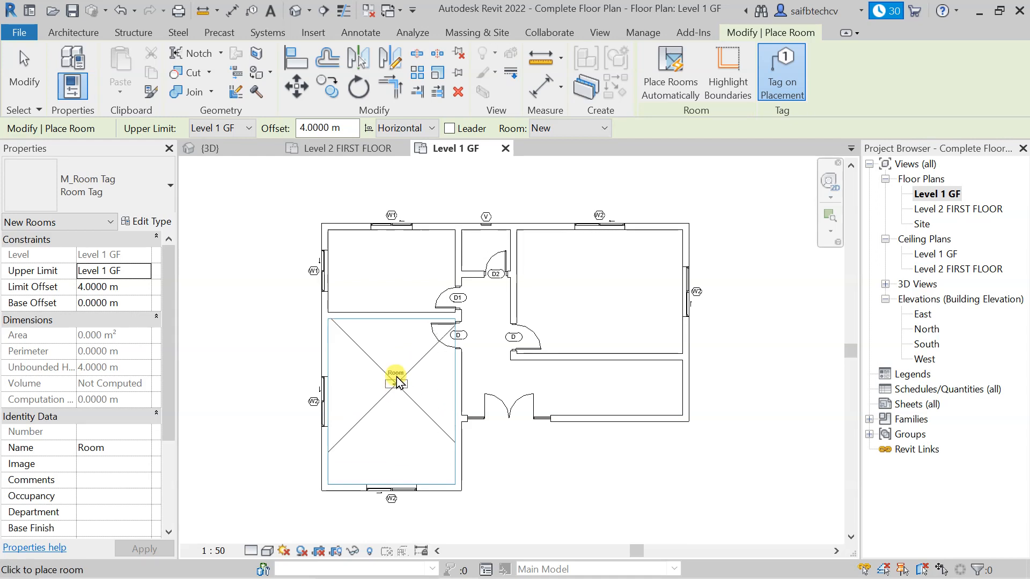
mouse_move(392, 371)
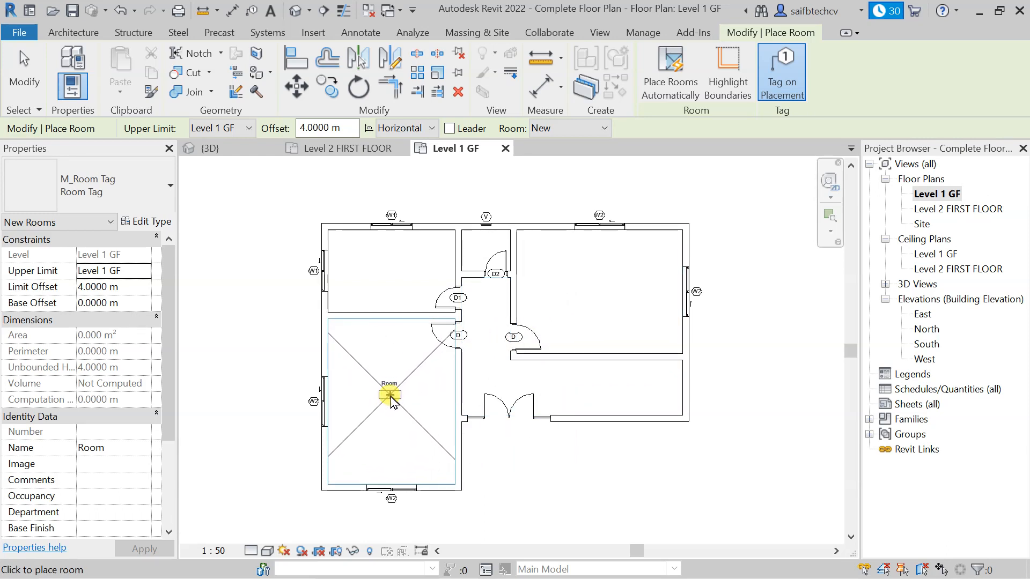
Place tagged rooms in the large lower-left space and the small upper space
left_click(389, 395)
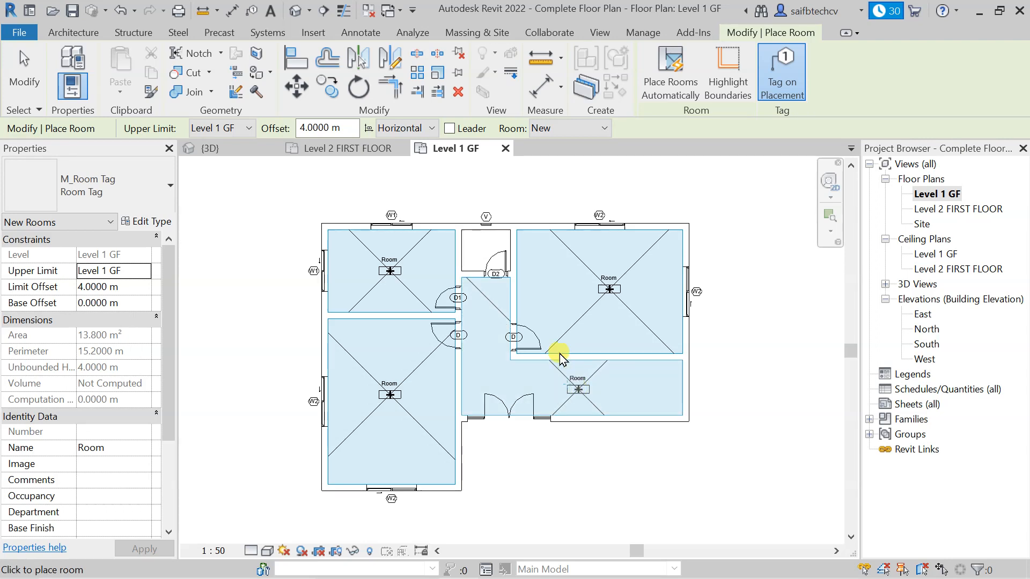
left_click(483, 251)
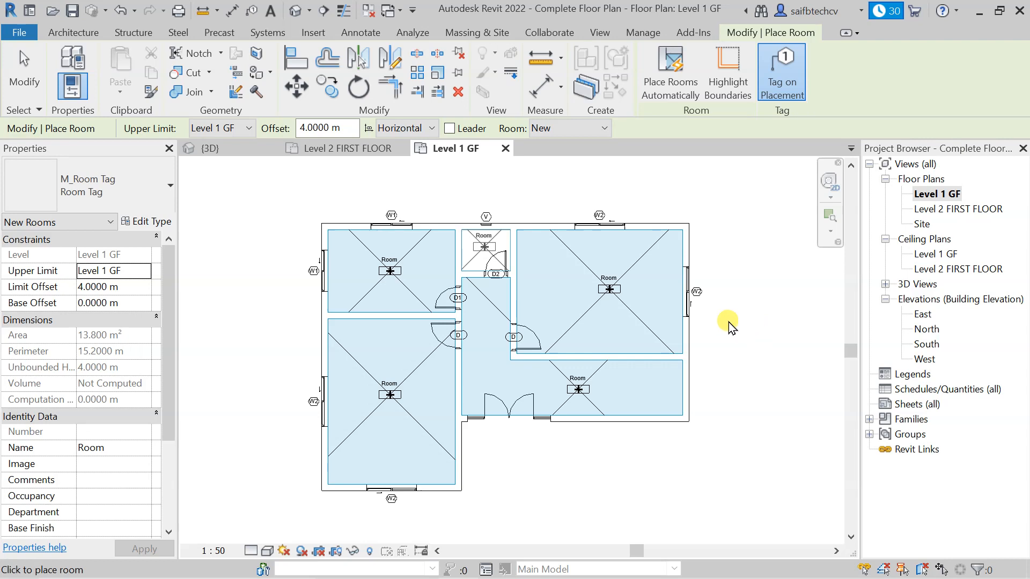
mouse_move(699, 389)
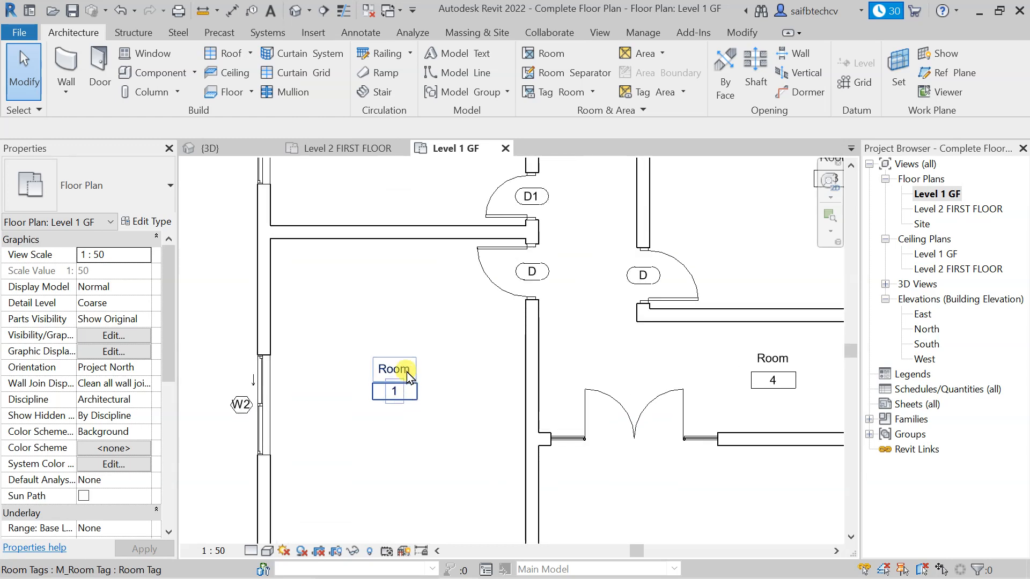
Rename the lower-left room 1 tag from 'Room' to 'Office'
left_click(393, 369)
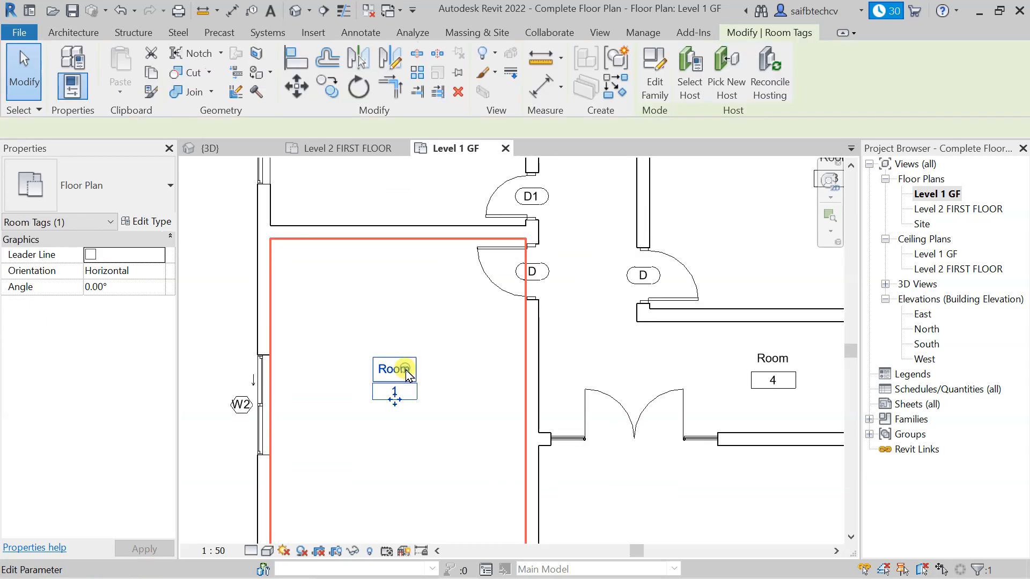
double_click(394, 370)
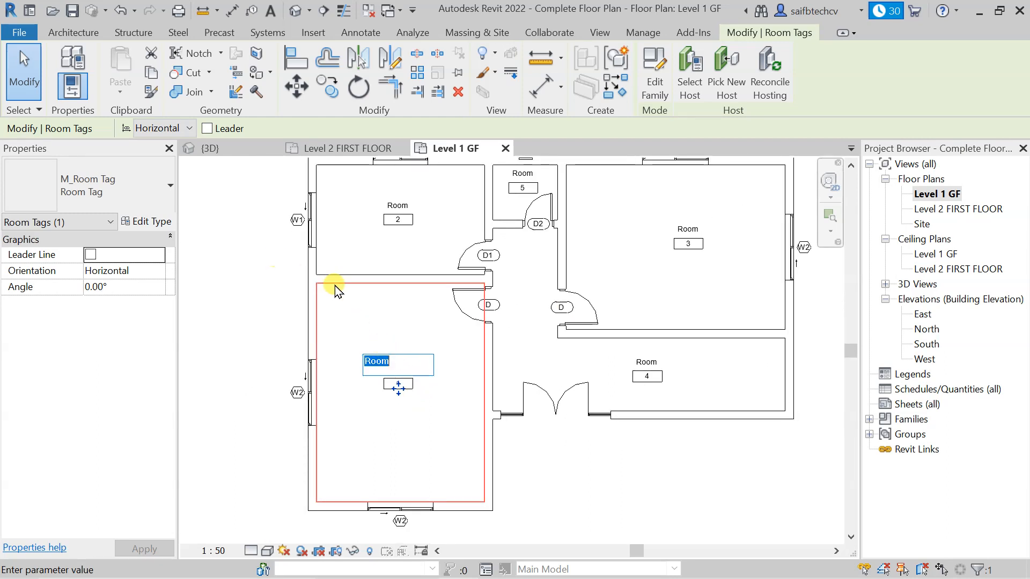
mouse_move(322, 301)
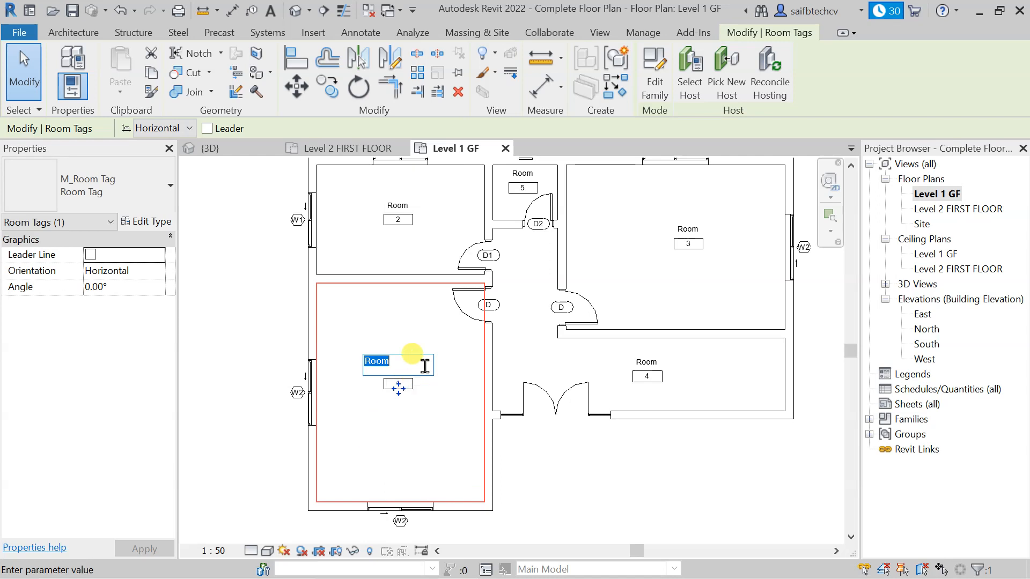
mouse_move(410, 347)
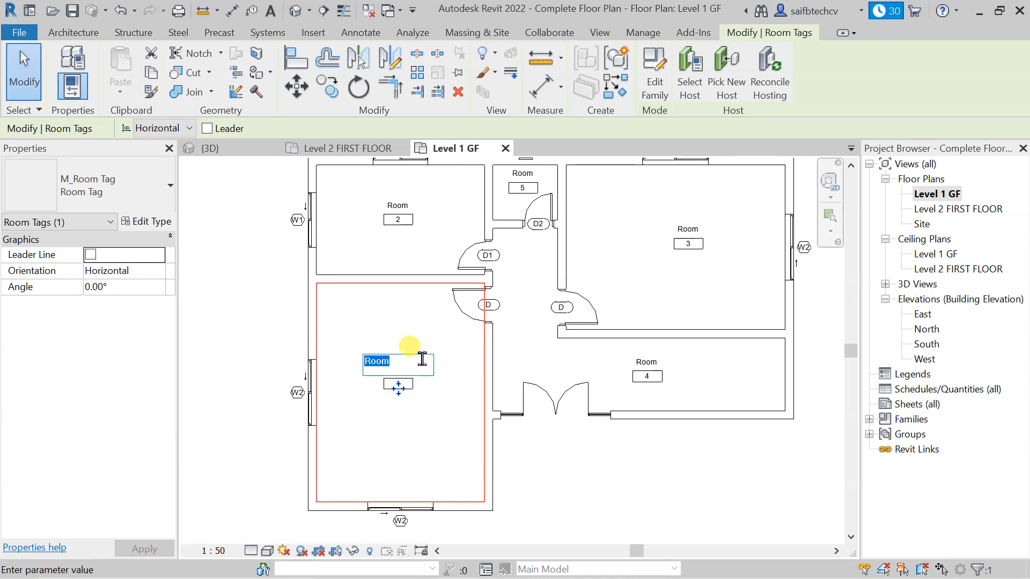
type("0")
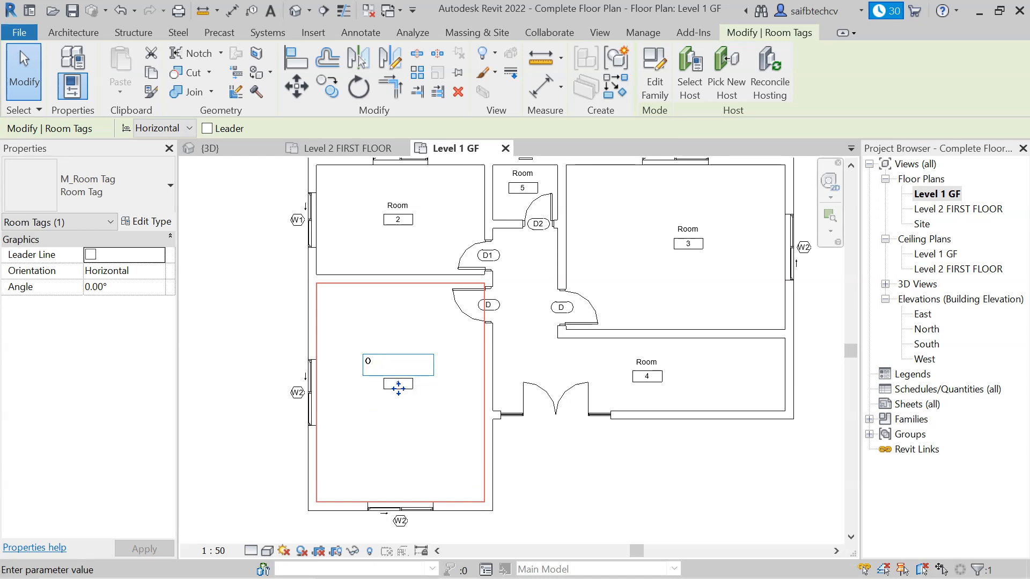
type("Office")
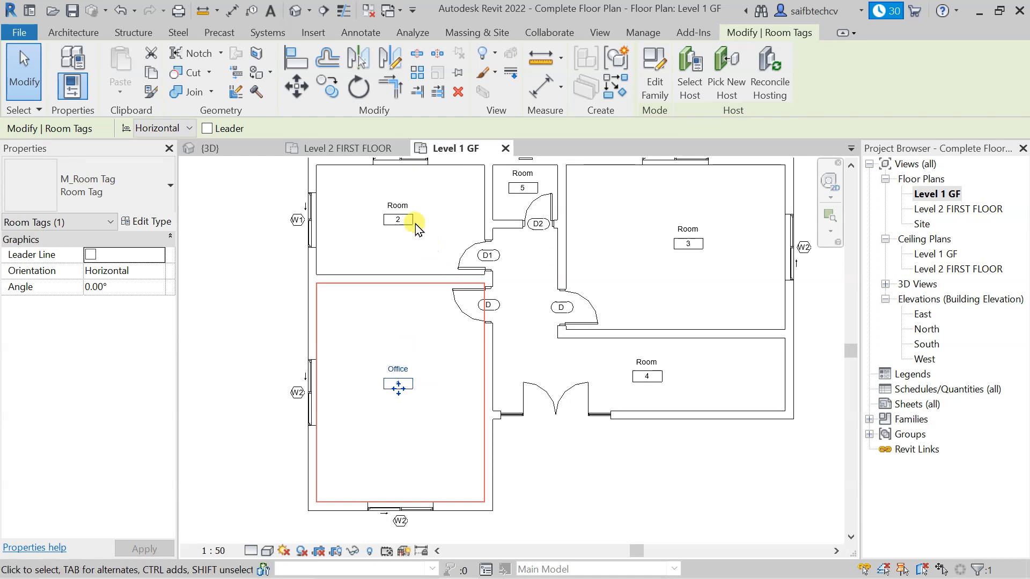
Rename the room tags to 'Office' for room 2 and 'WC' for room 5
double_click(397, 219)
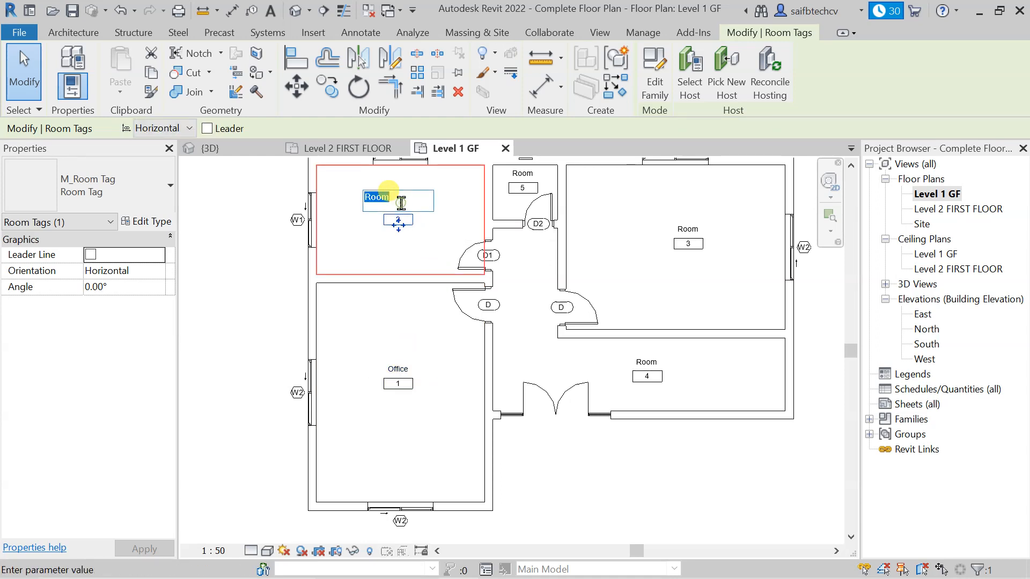
type("o")
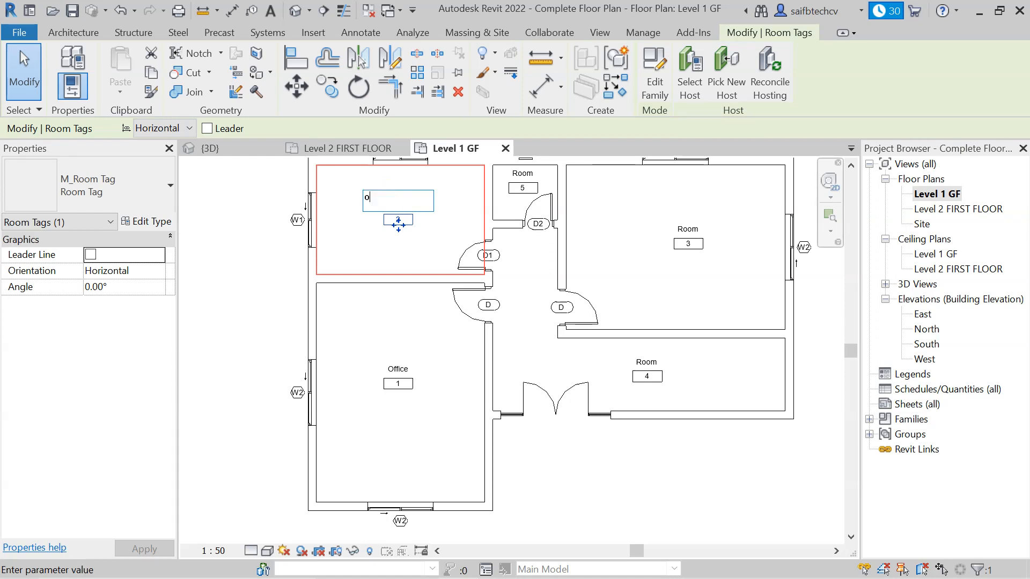
type("ffice")
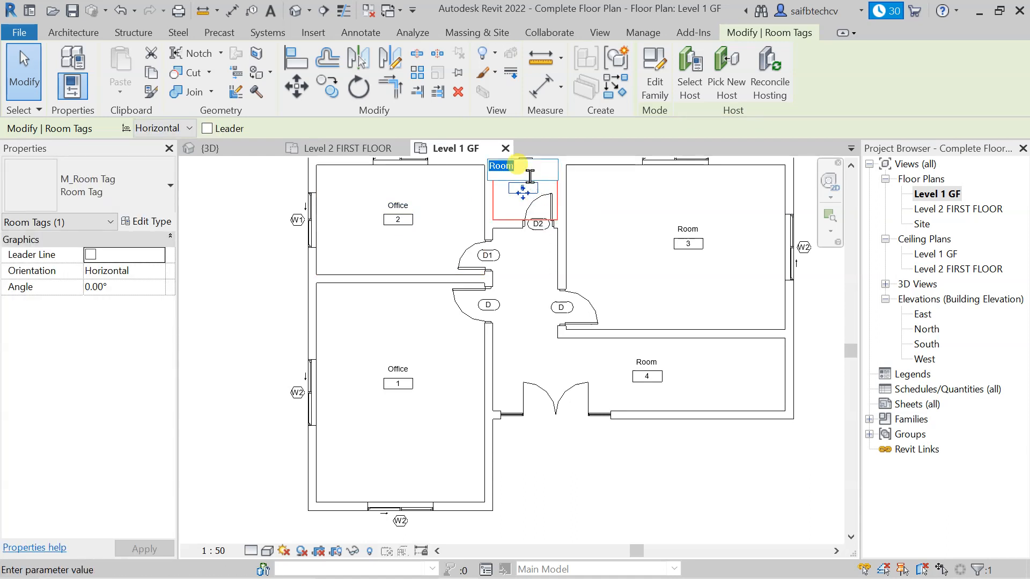
type("WC")
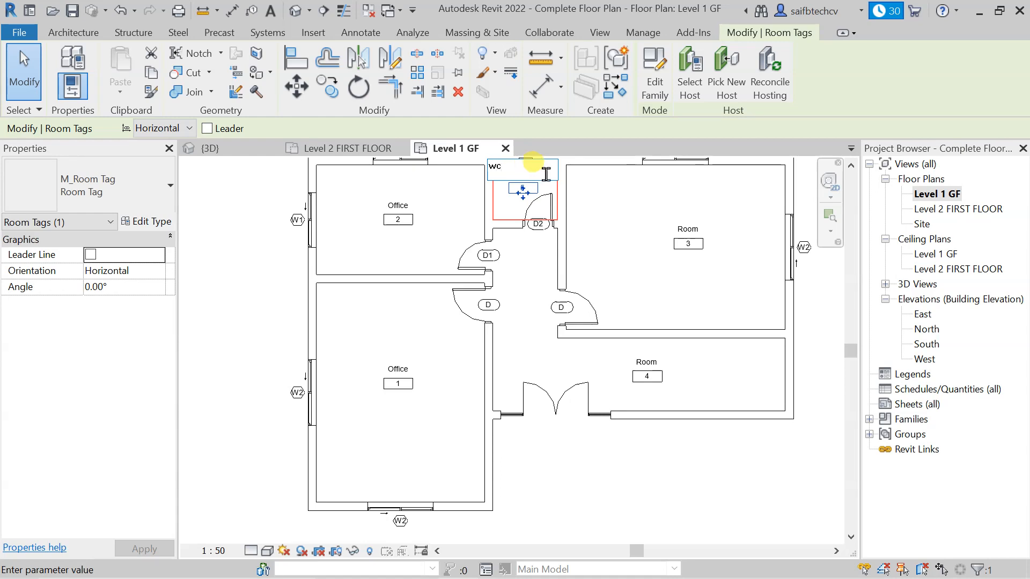
left_click(688, 229)
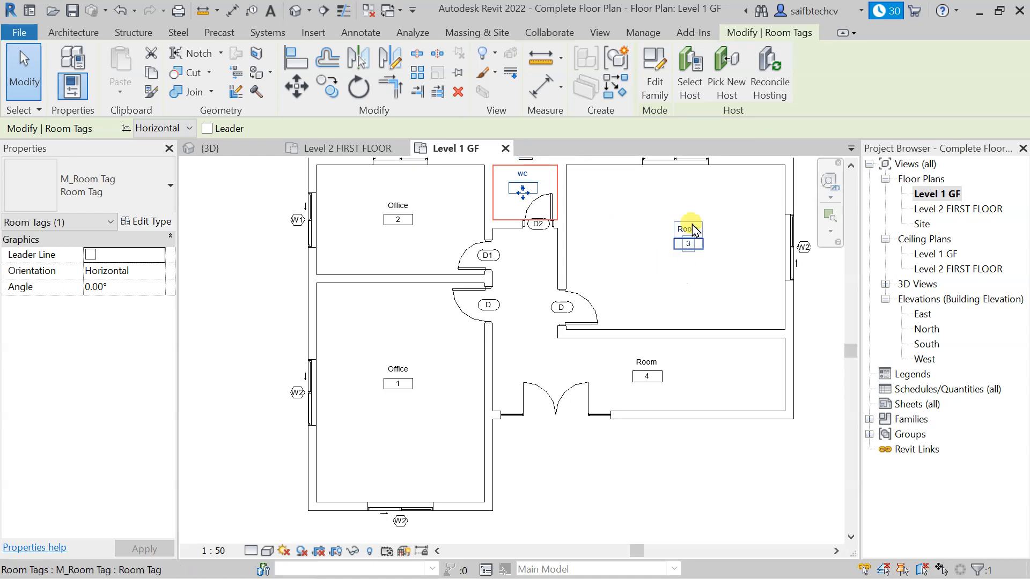
Rename room 3's tag to 'office' and enter 'Passage' for room 4
double_click(687, 229)
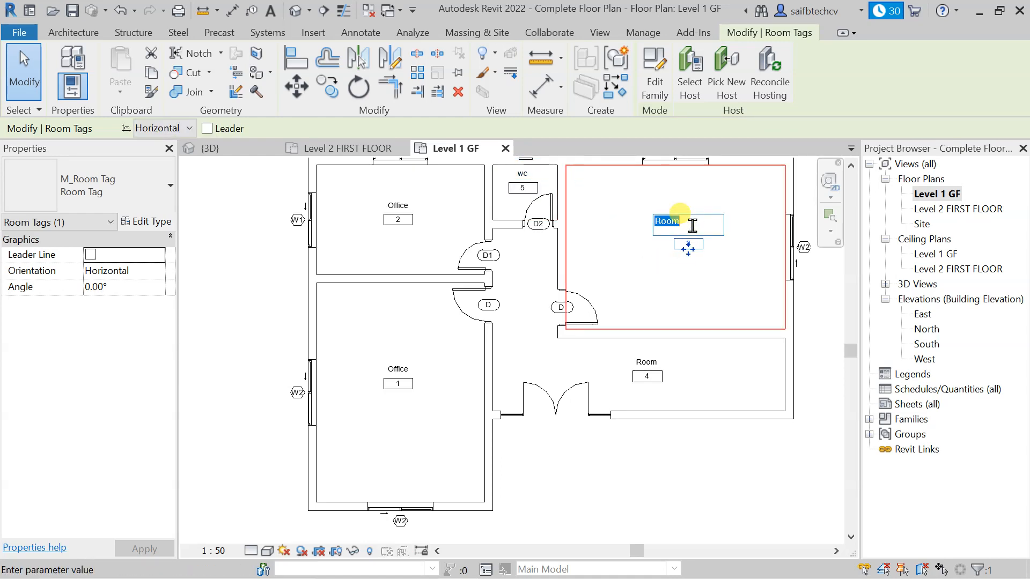
type("office")
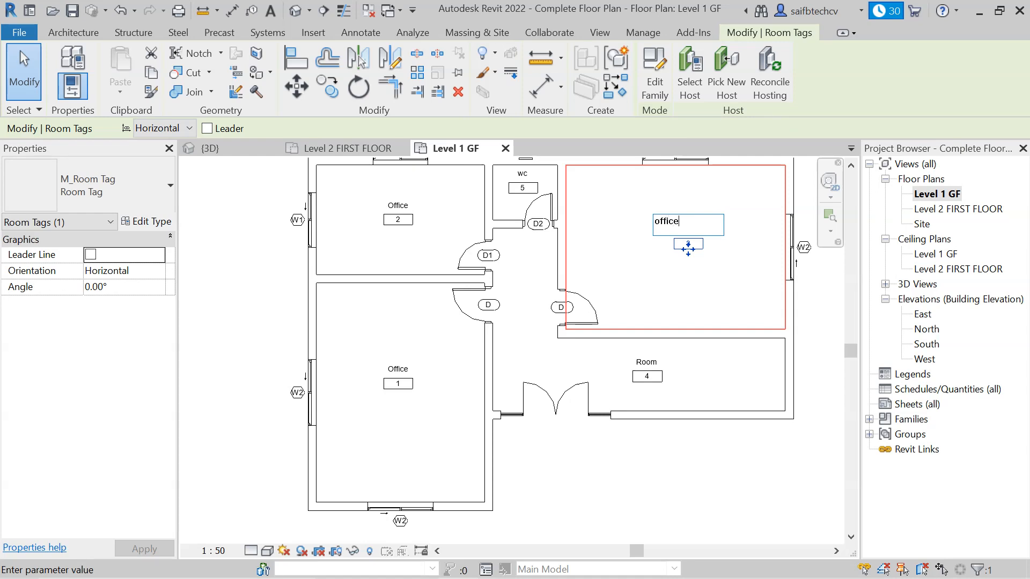
mouse_move(685, 278)
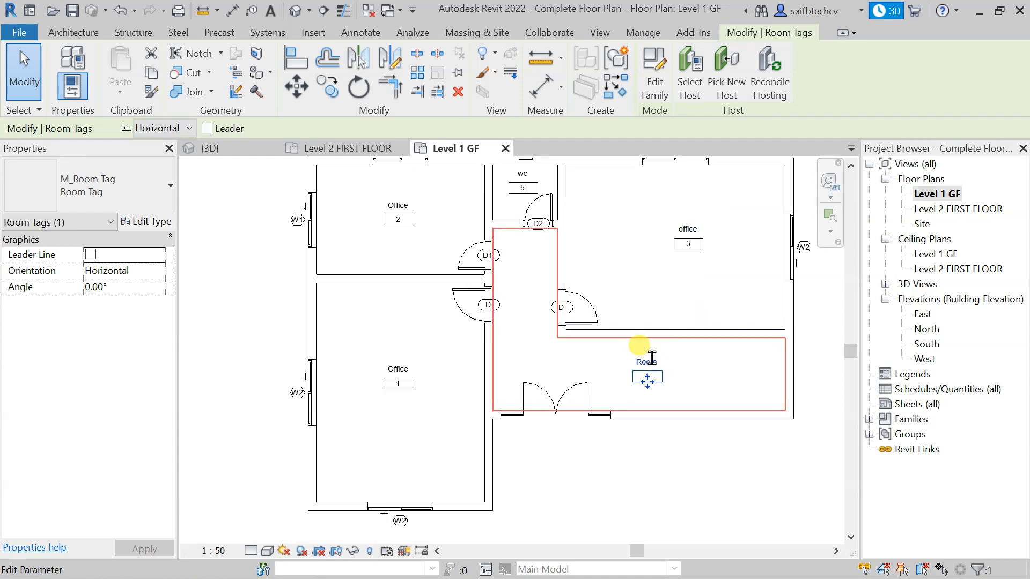
type("P")
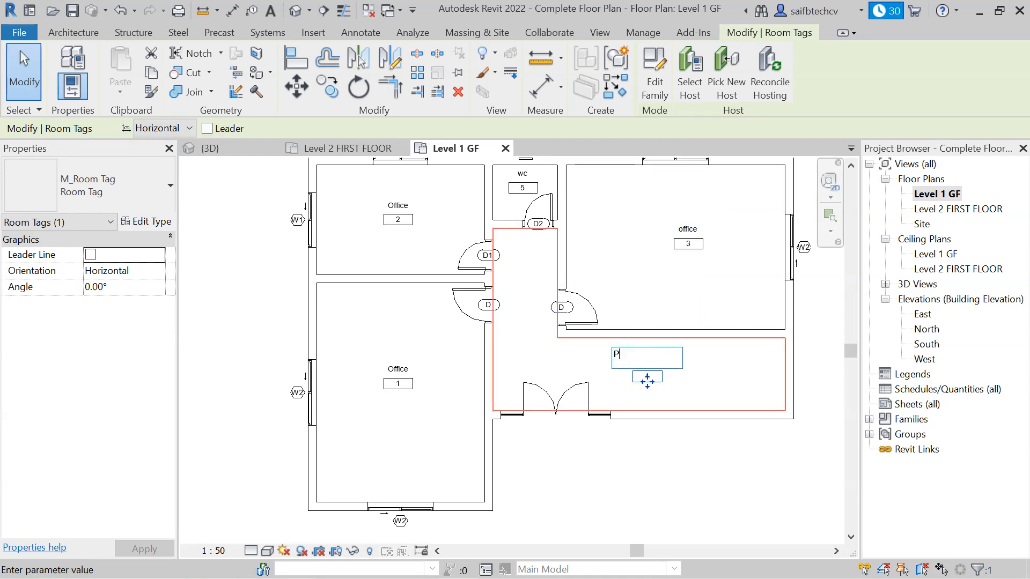
type("assage")
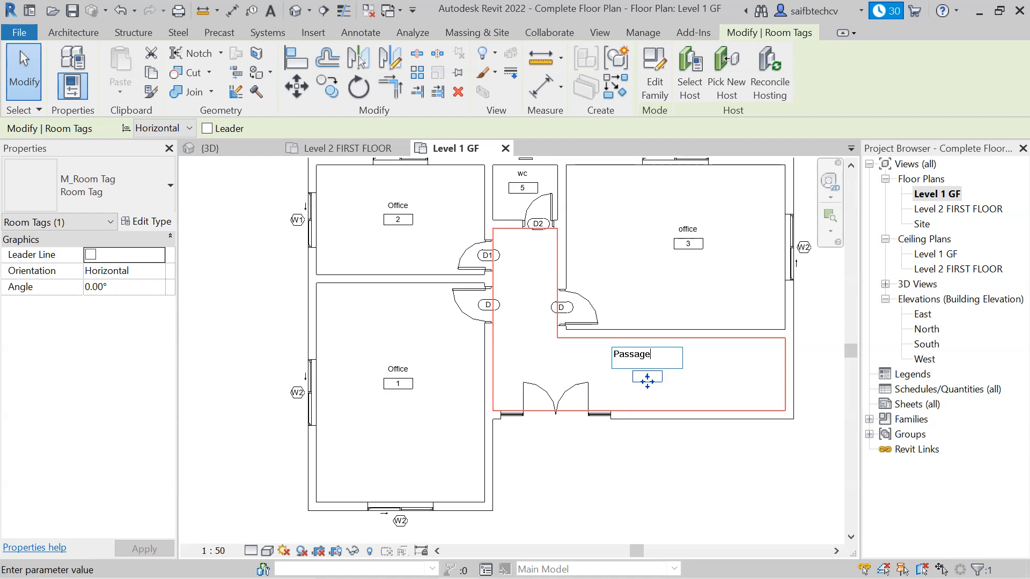